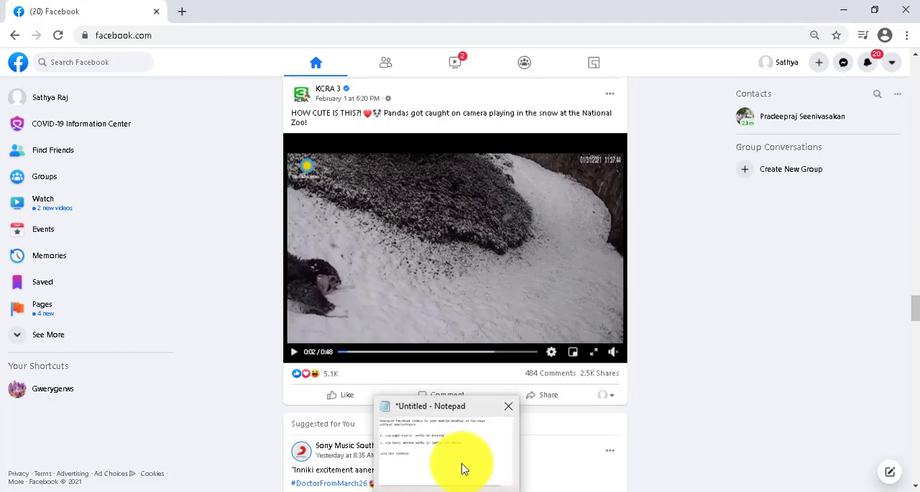
# Bring the Notepad notes forward and highlight 'laptop and mobile' on the page-source method line.
pyautogui.click(443, 405)
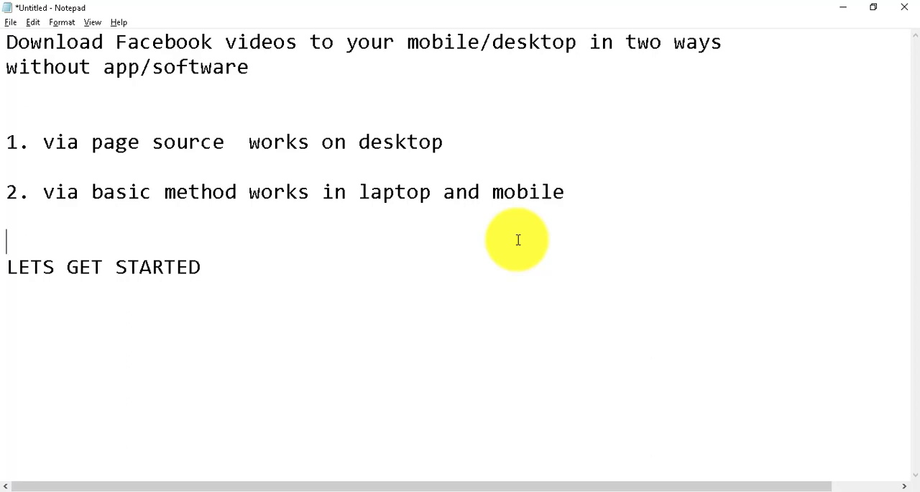
pyautogui.moveTo(374, 82)
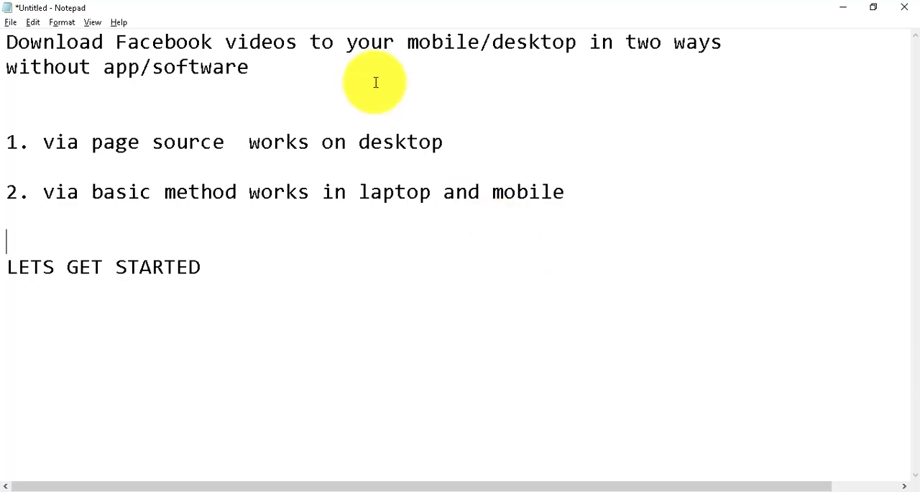
pyautogui.moveTo(452, 141)
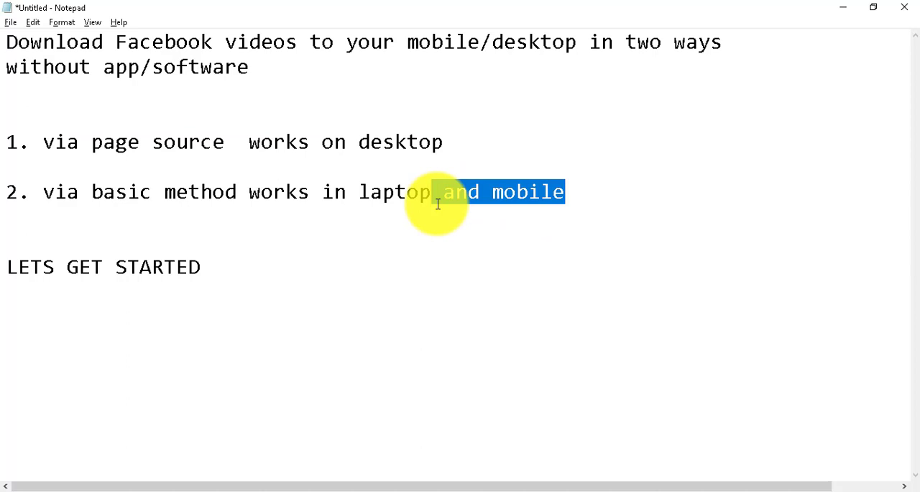
pyautogui.click(394, 142)
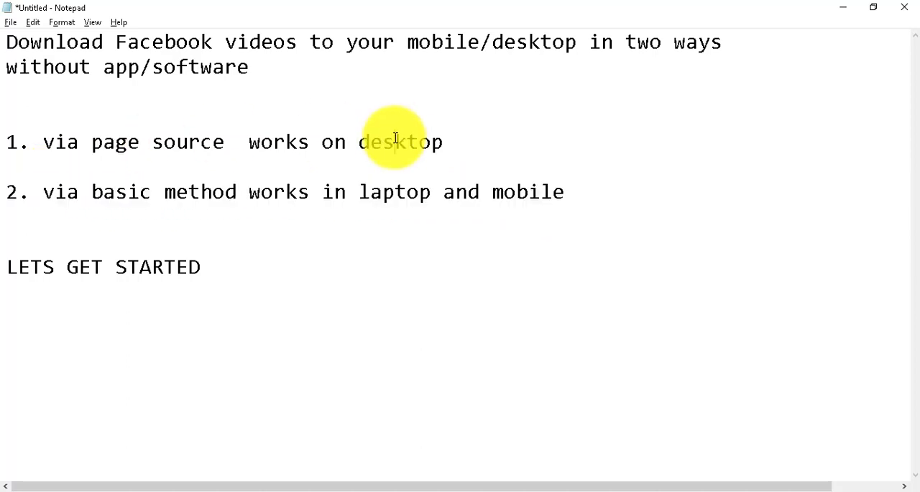
pyautogui.doubleClick(399, 142)
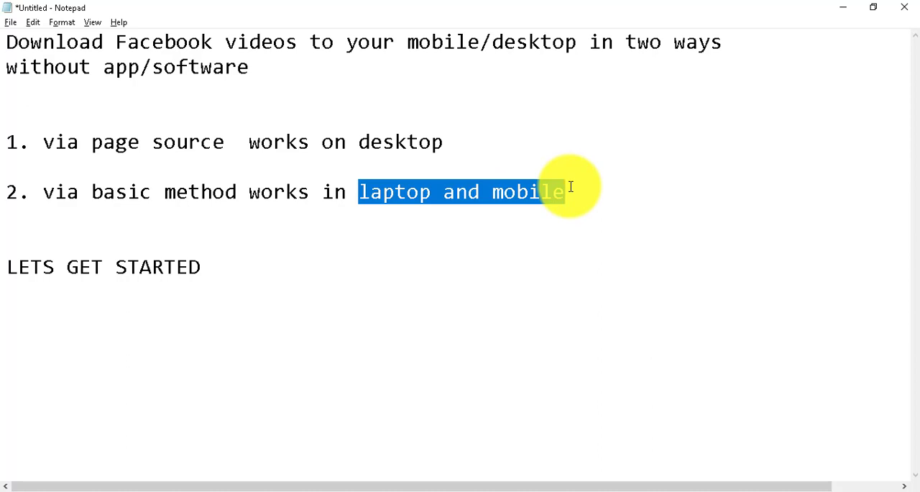
pyautogui.click(532, 256)
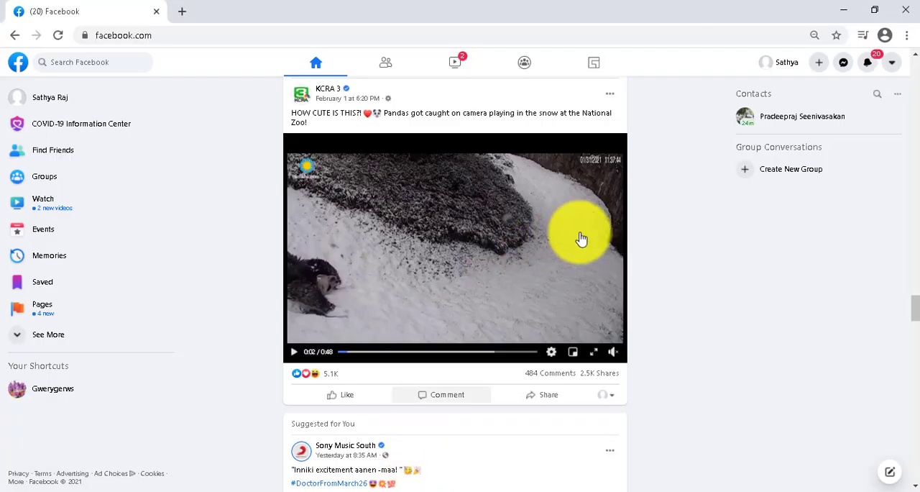
# Copy the KCRA 3 panda post's link via Share > Copy link, then minimize the logged-in window.
pyautogui.scroll(-3)
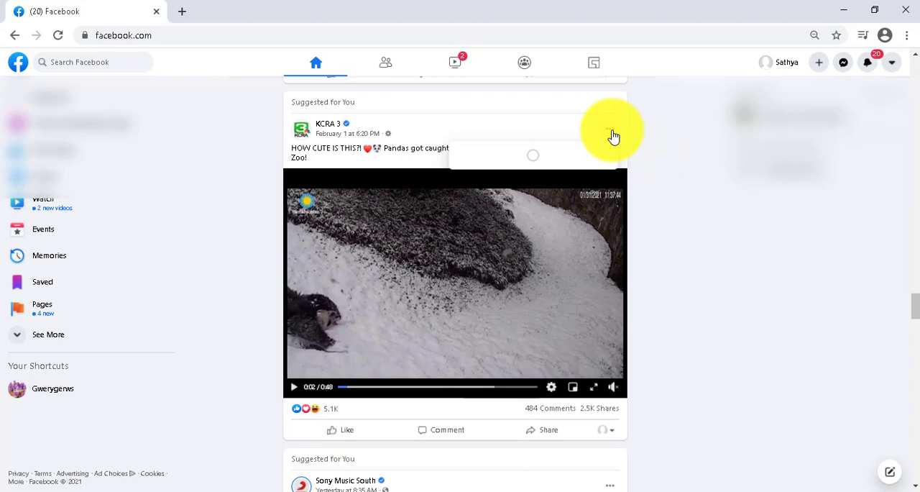
pyautogui.click(609, 134)
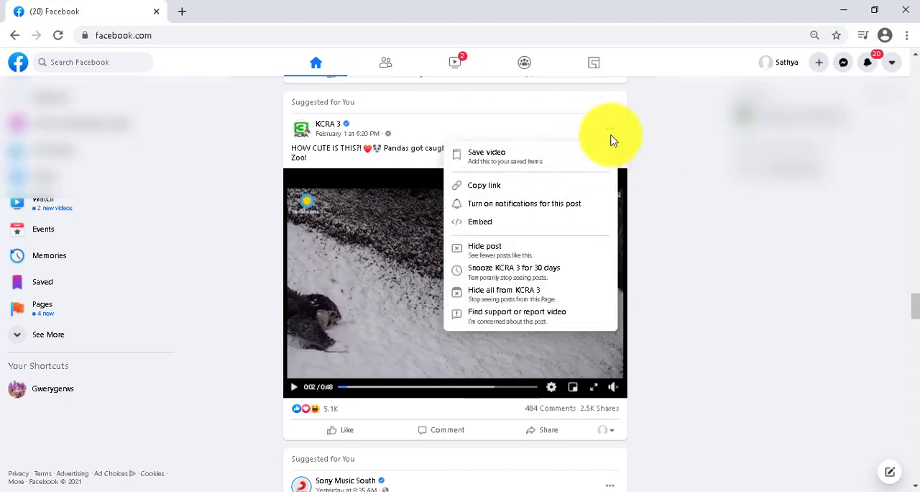
pyautogui.click(483, 184)
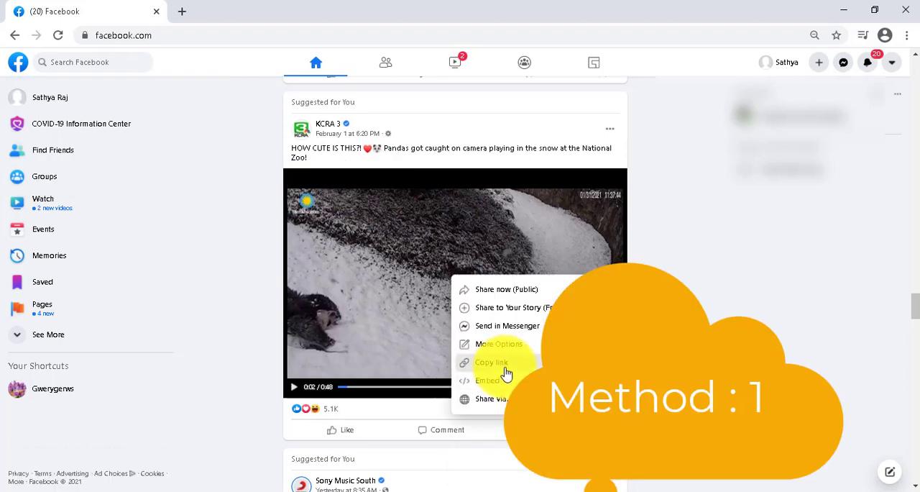
pyautogui.click(492, 362)
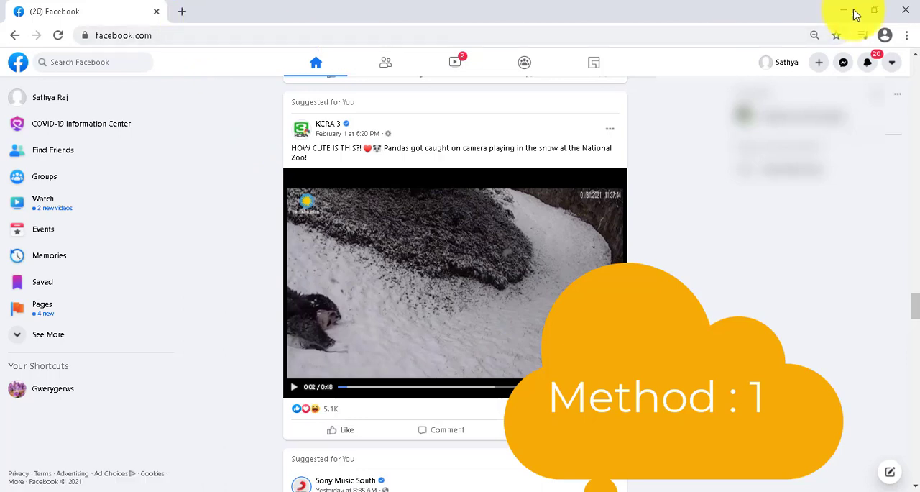
pyautogui.click(906, 34)
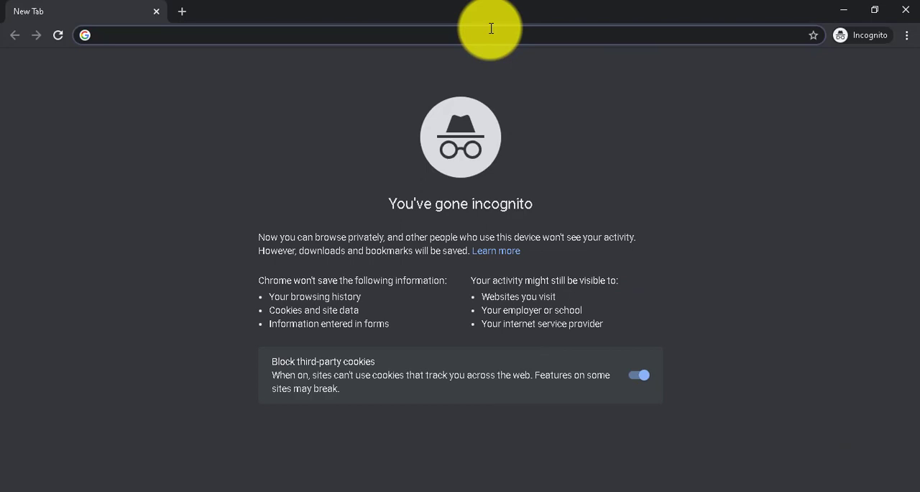
pyautogui.write('https://fb.watch/3rJ5QdWQ6_/')
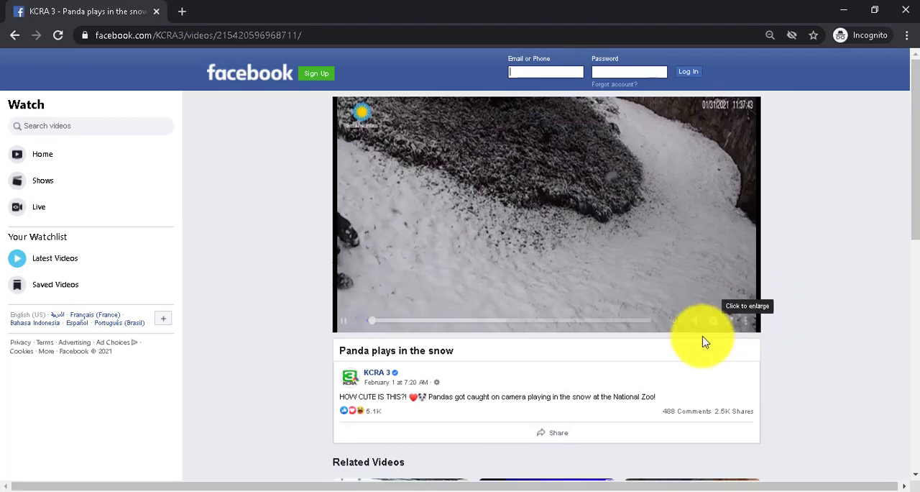
pyautogui.rightClick(704, 342)
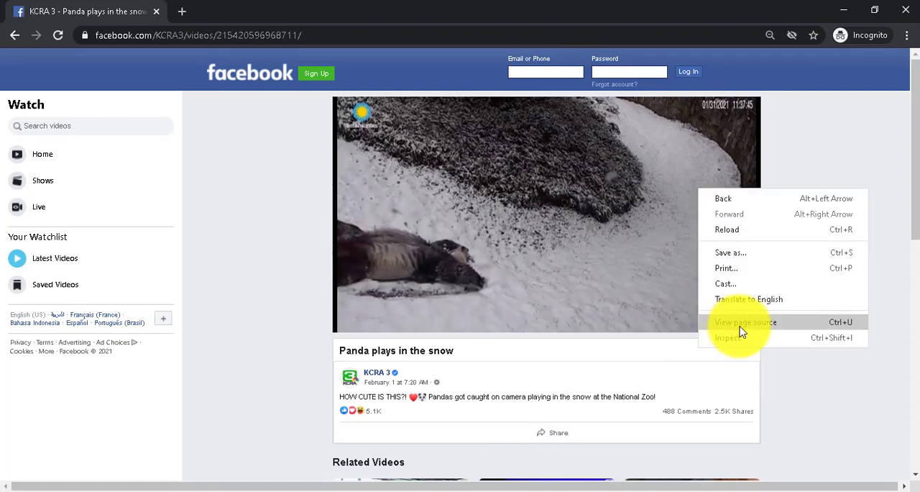
pyautogui.click(744, 322)
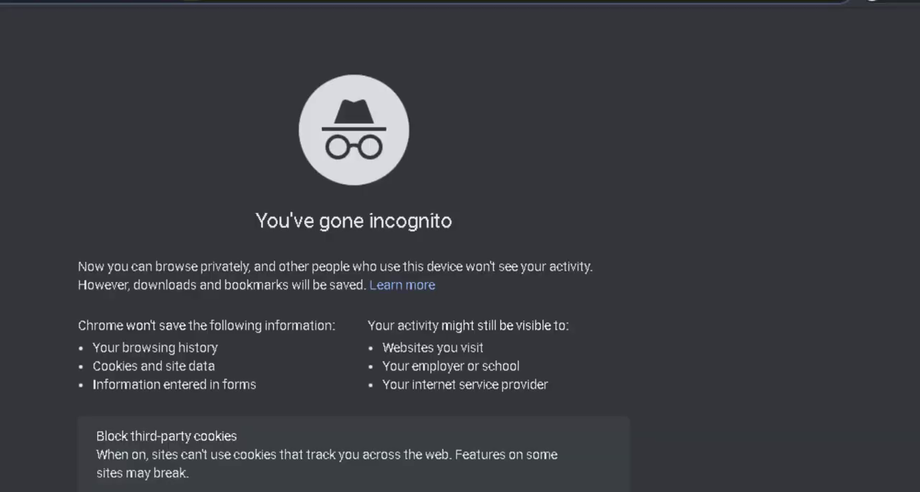
# Revisit the panda post in the logged-in feed, then return to the empty incognito tab.
pyautogui.click(596, 455)
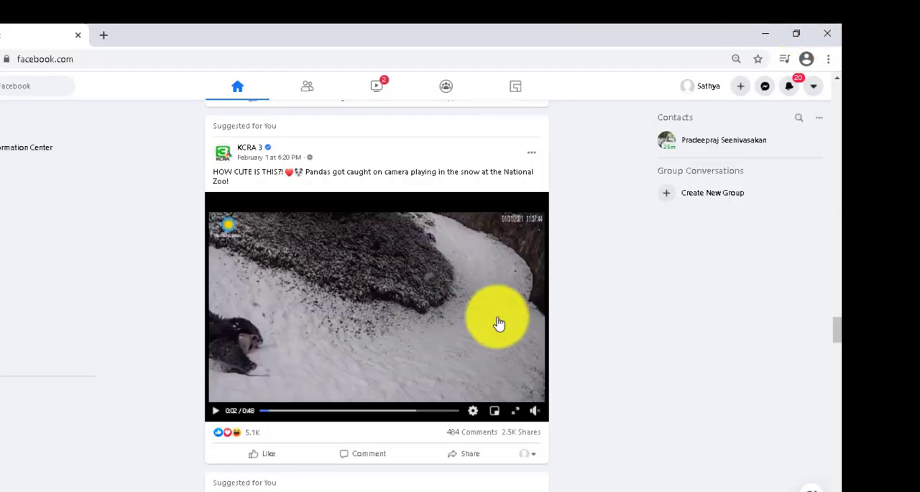
pyautogui.click(532, 152)
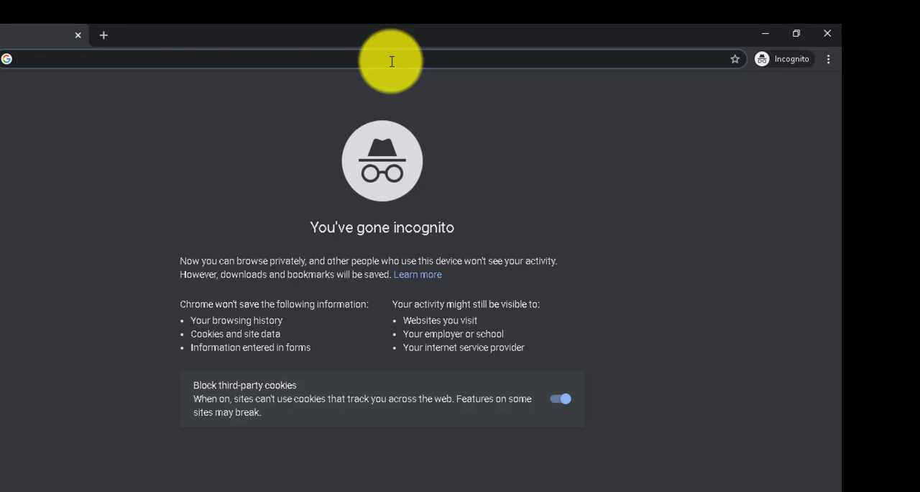
# Load fb.watch/3rJ5zlcfK8/ on mbasic Facebook and play the panda video as a raw file in a new tab.
pyautogui.write('fb.watch/3rJ5zlcfK8/')
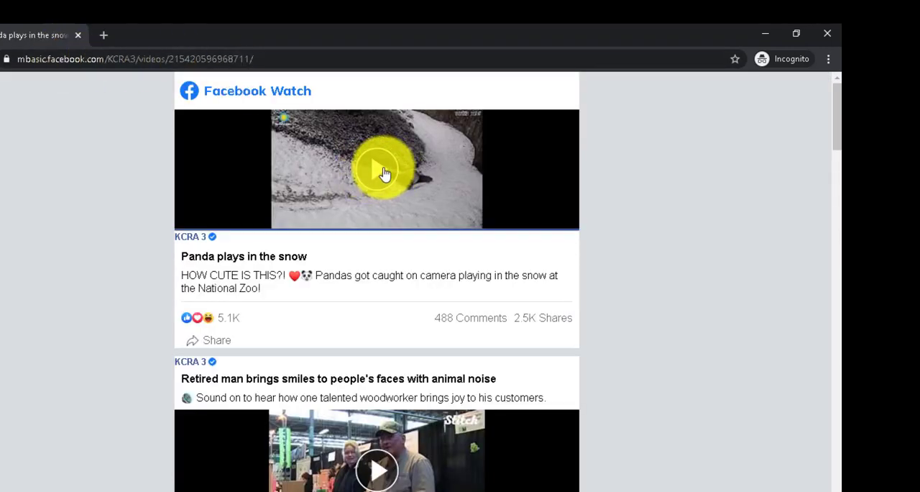
pyautogui.moveTo(379, 175)
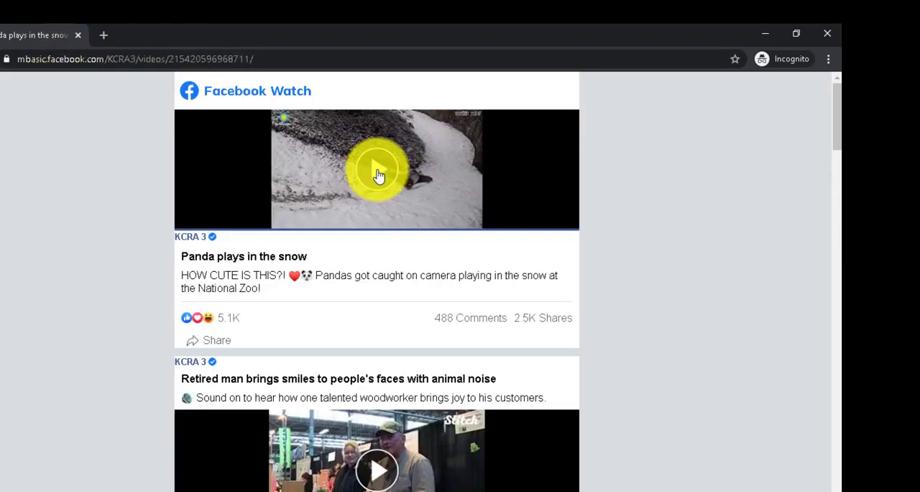
pyautogui.click(377, 169)
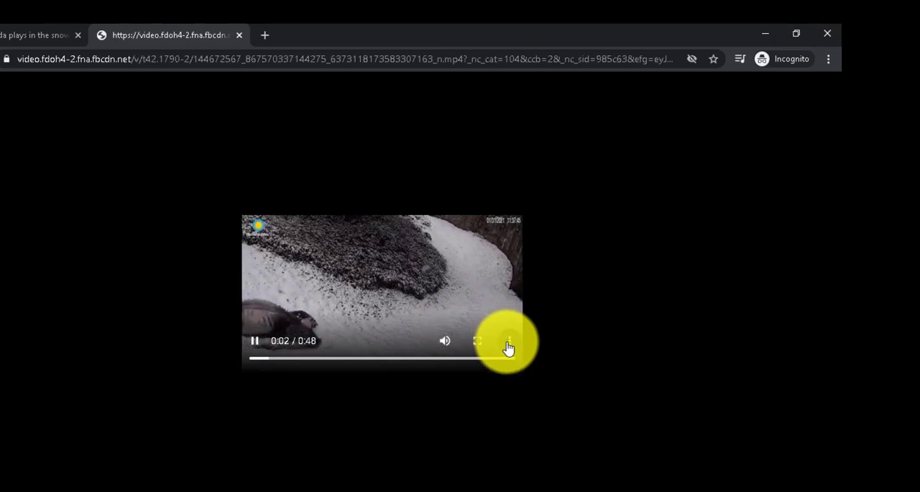
# Download the panda video file from the player's three-dot menu.
pyautogui.click(508, 339)
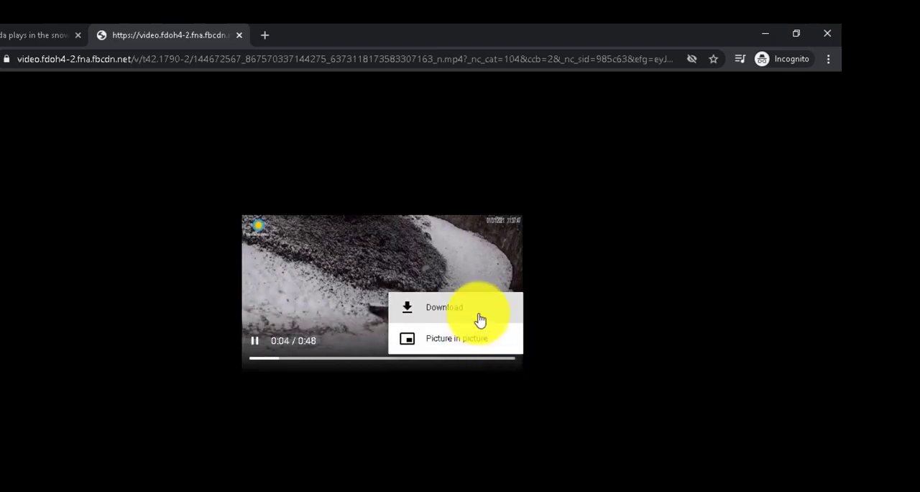
pyautogui.click(505, 299)
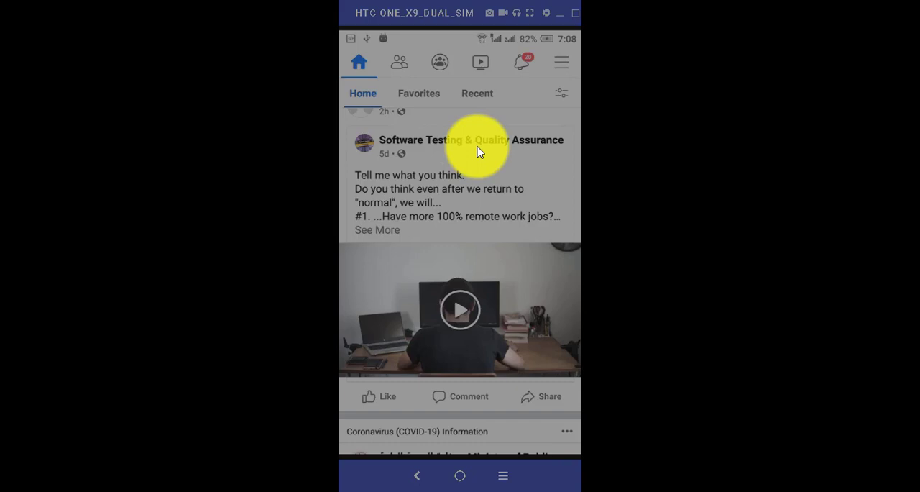
# Copy the Remote Working post link in the Facebook app and paste it into Android Chrome's address bar.
pyautogui.scroll(-3)
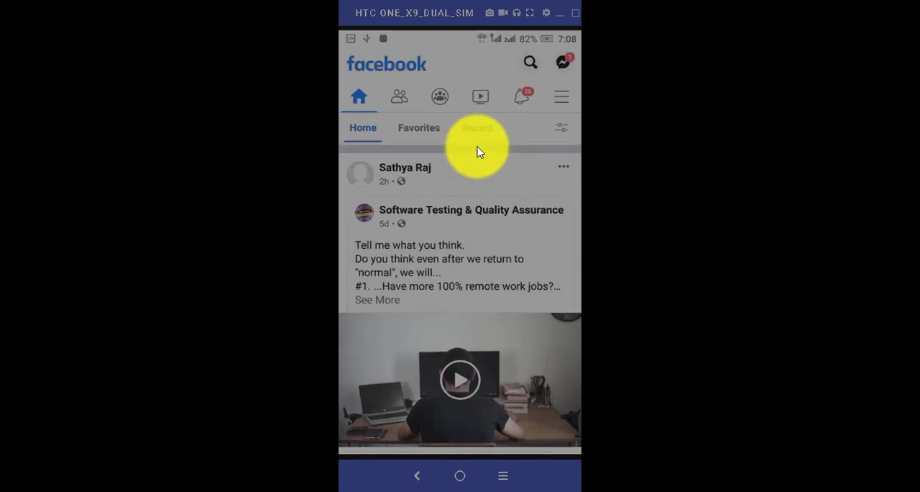
pyautogui.click(564, 167)
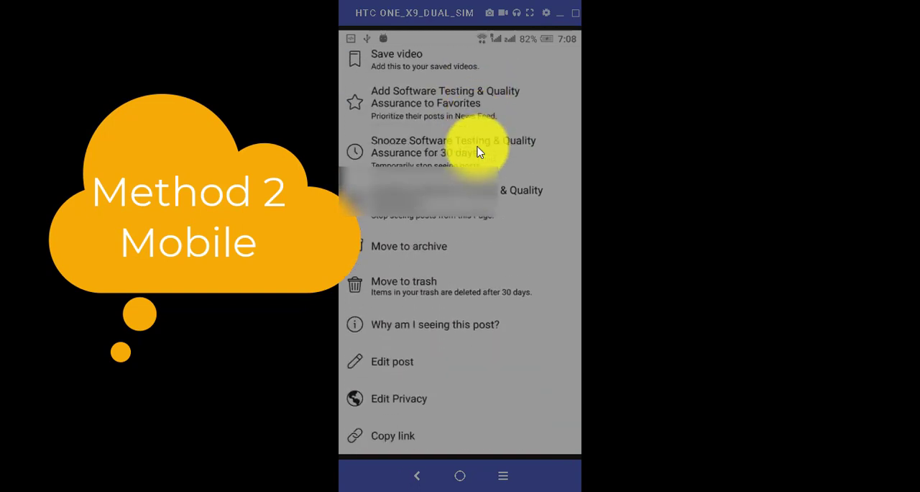
pyautogui.click(392, 434)
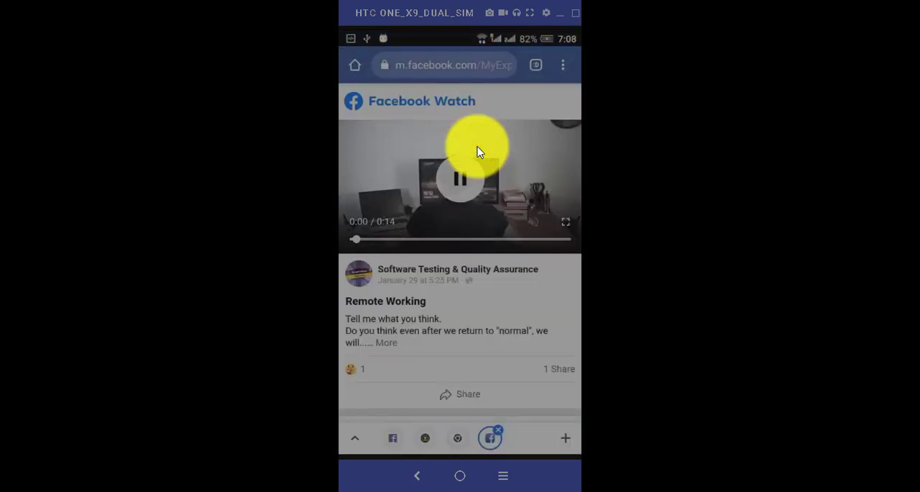
pyautogui.click(443, 65)
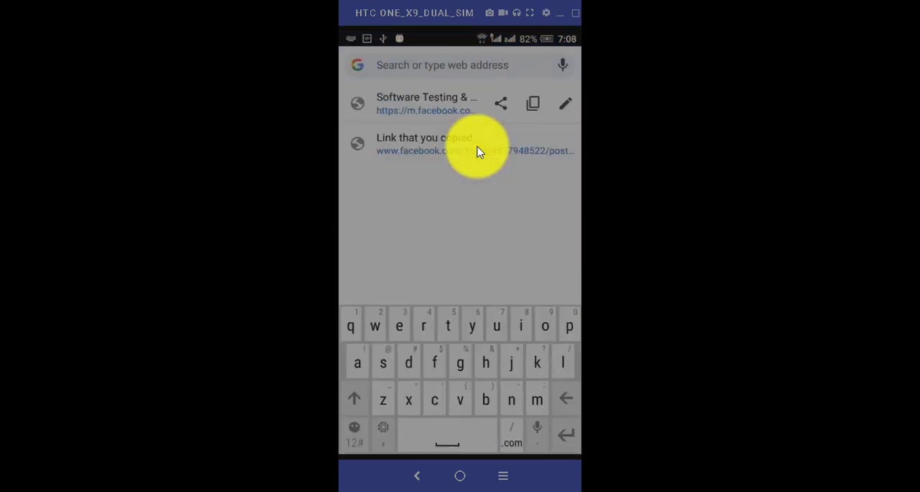
pyautogui.click(443, 65)
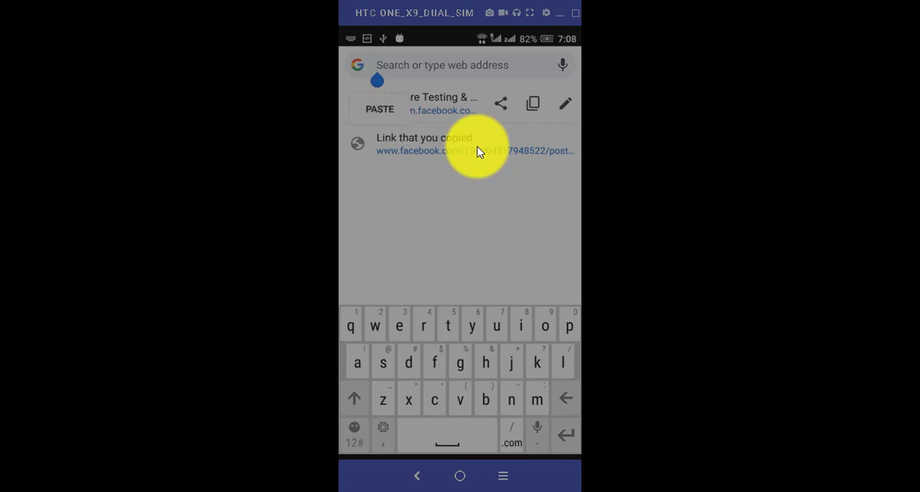
pyautogui.click(460, 143)
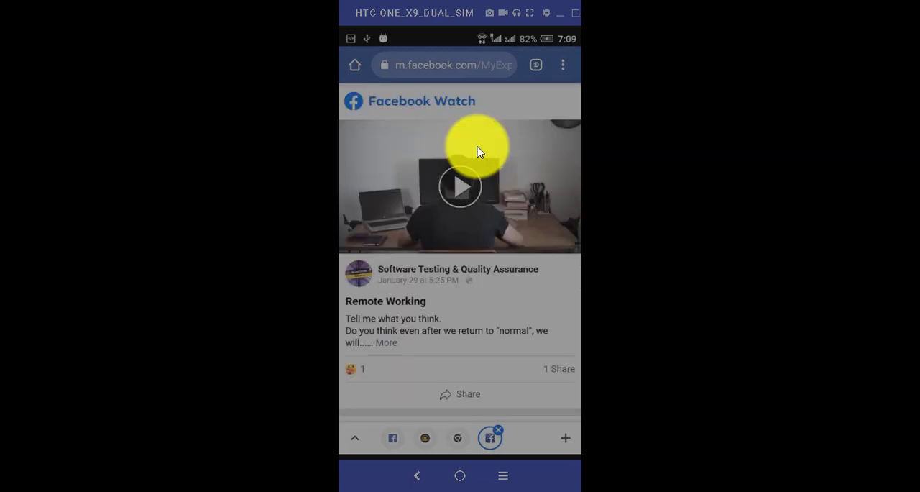
# Change the address from m.facebook.com to mbasic.facebook.com and load it.
pyautogui.click(444, 65)
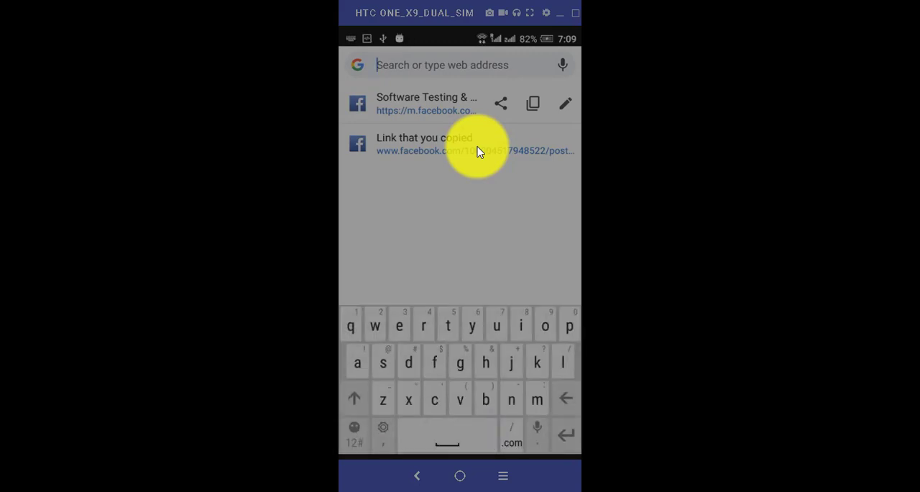
pyautogui.write('s%2F1686503104843605%2F&_rdr')
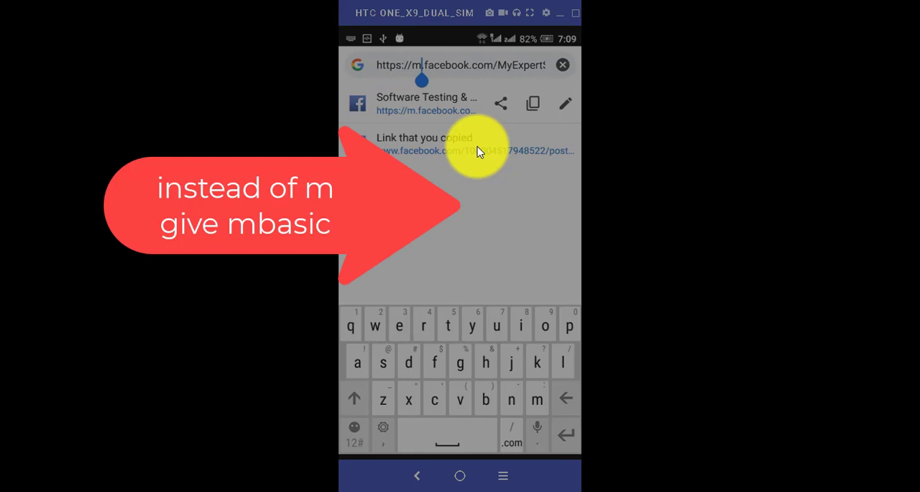
pyautogui.write('a')
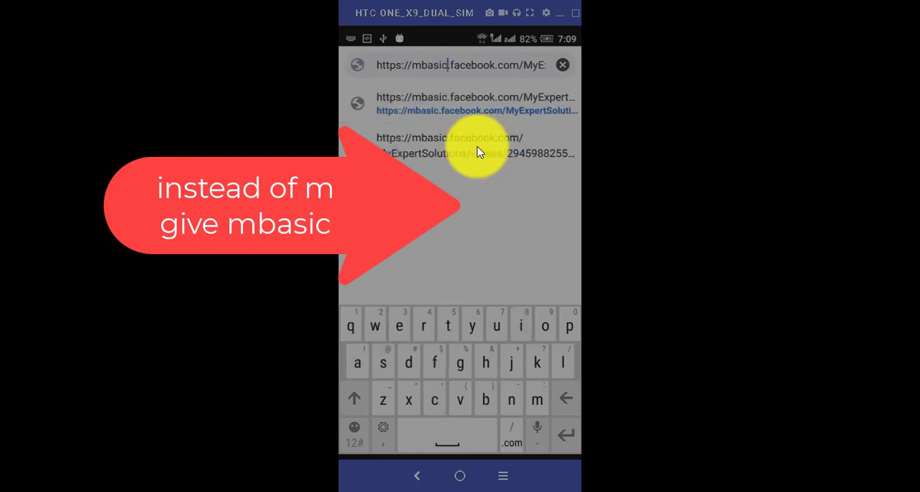
pyautogui.press('enter')
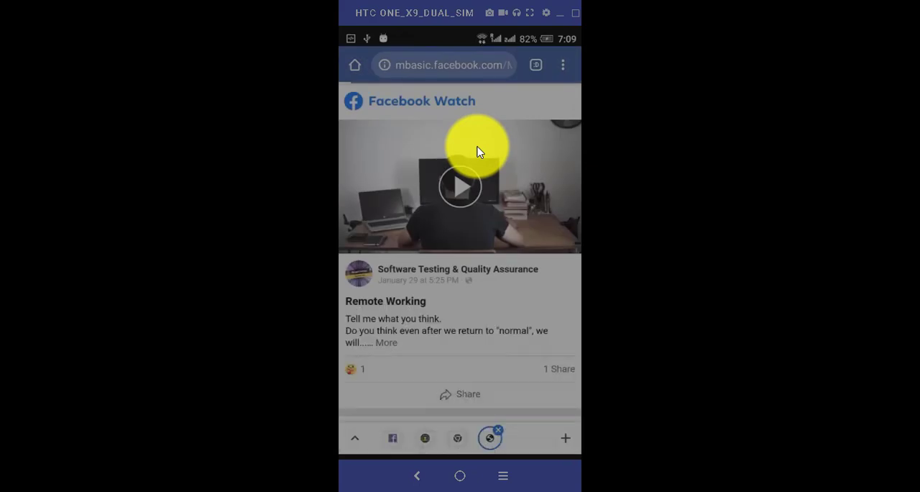
pyautogui.scroll(-3)
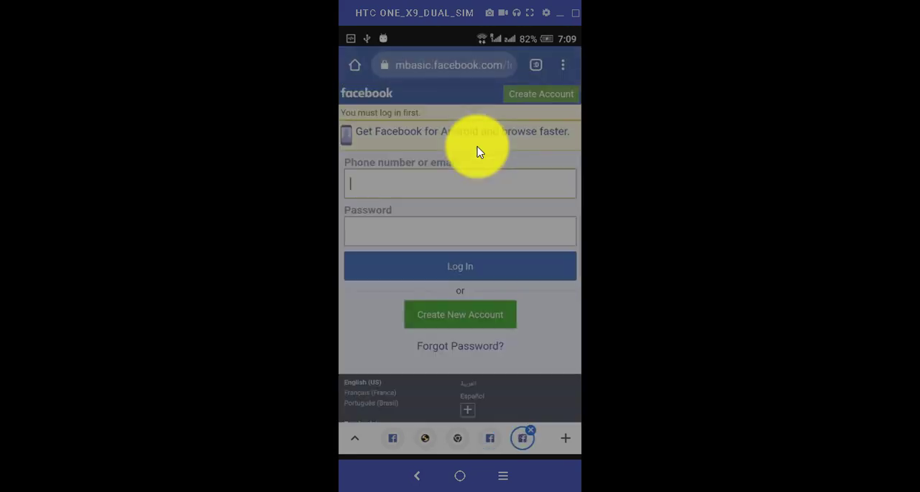
# Start entering the phone number or email on the mbasic login page using the ?123 keyboard.
pyautogui.click(460, 184)
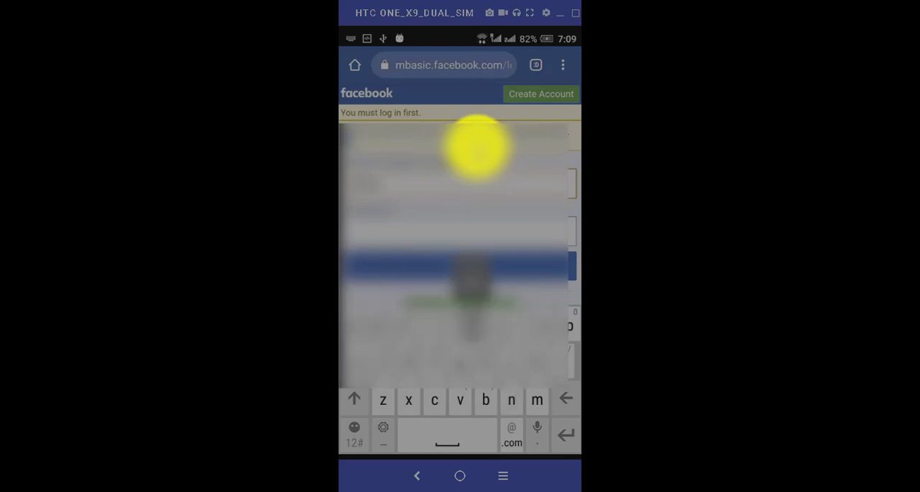
pyautogui.click(354, 434)
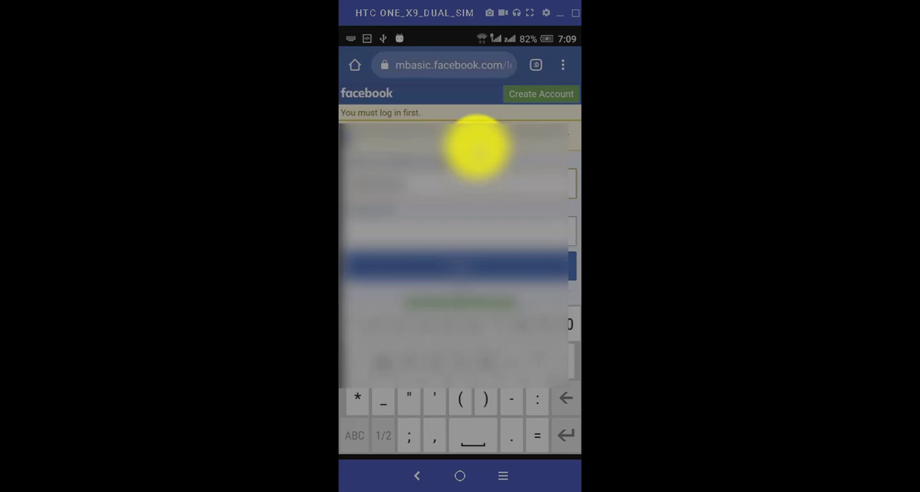